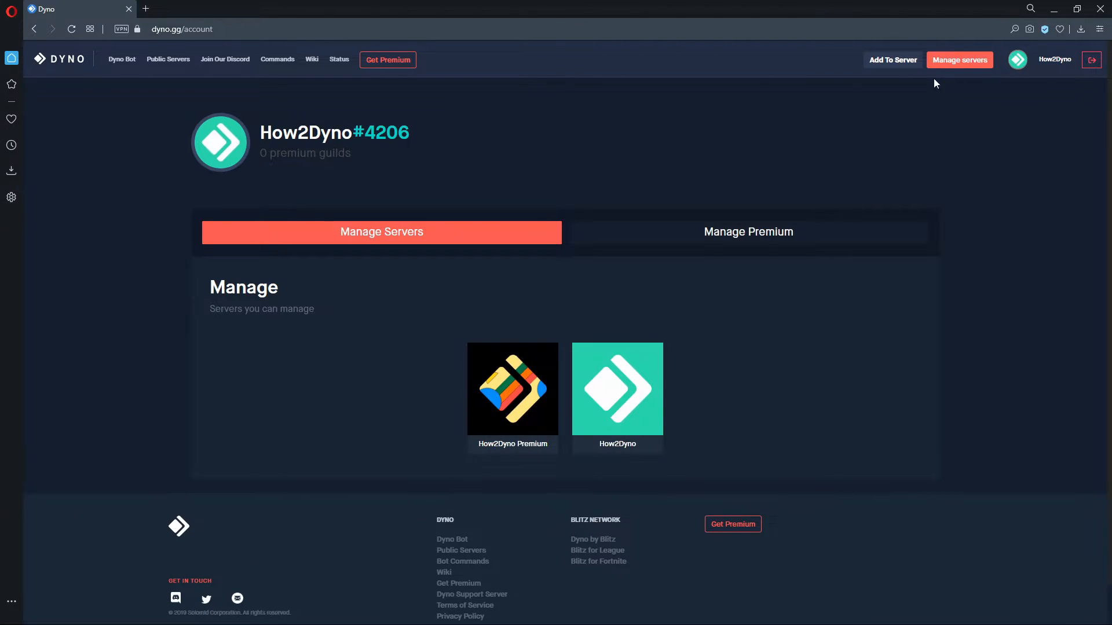
Enter the How2Dyno server's dashboard and go to the Autoroles module under Modules.
left_click(616, 387)
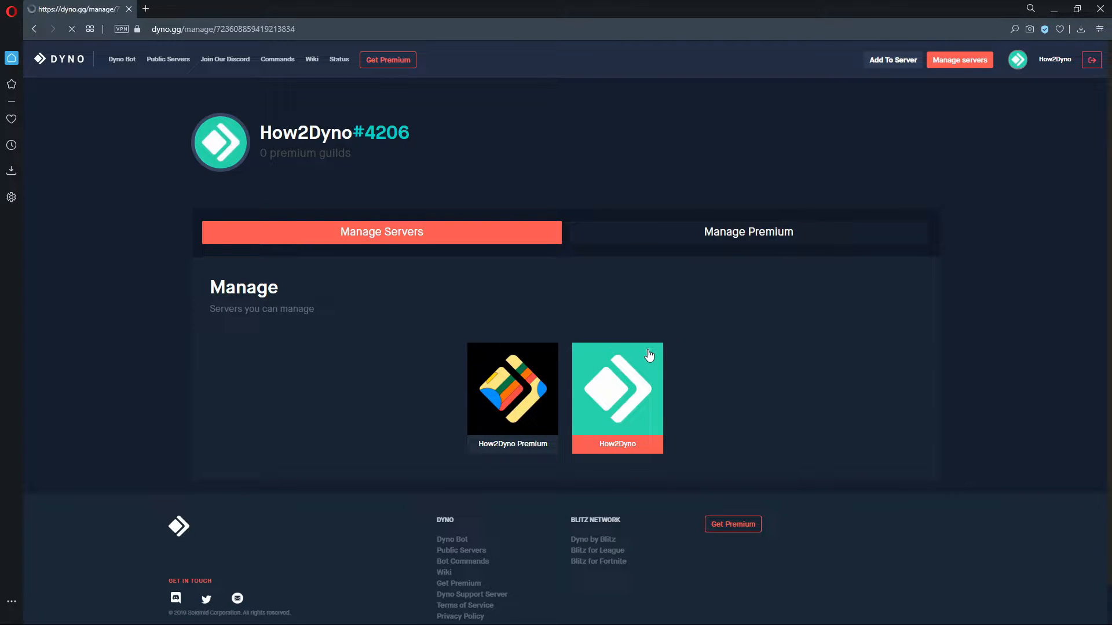
left_click(618, 387)
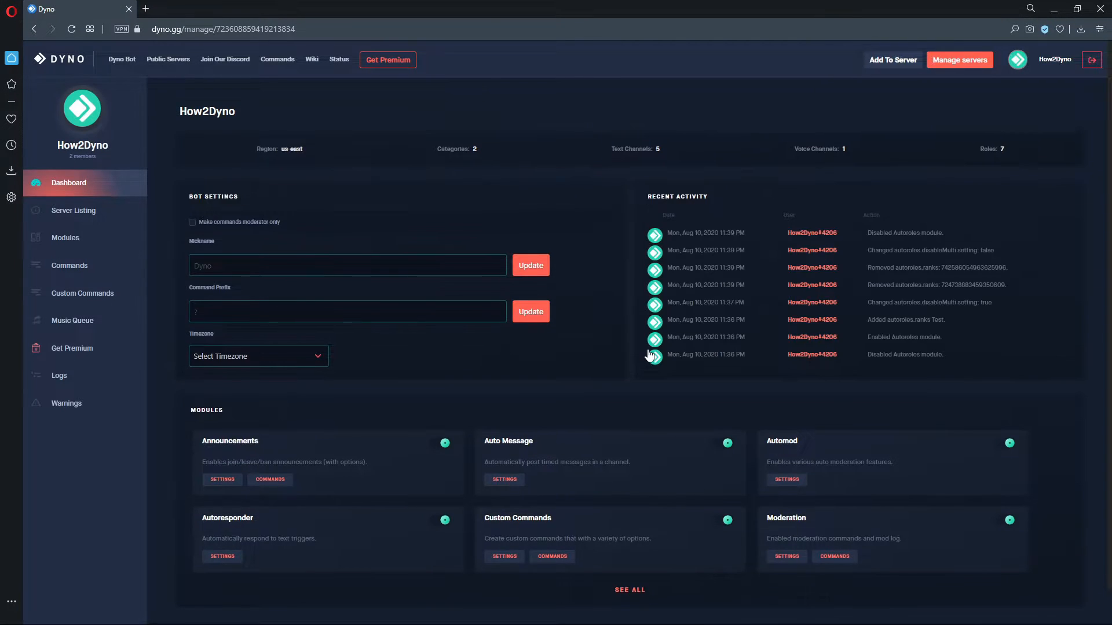
mouse_move(135, 253)
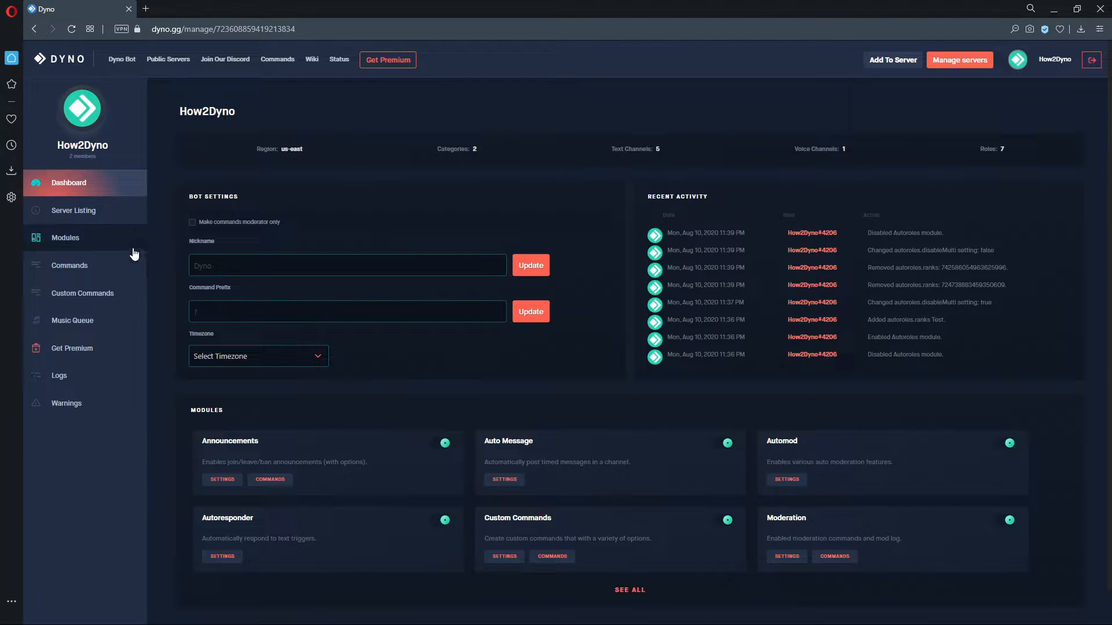
left_click(65, 238)
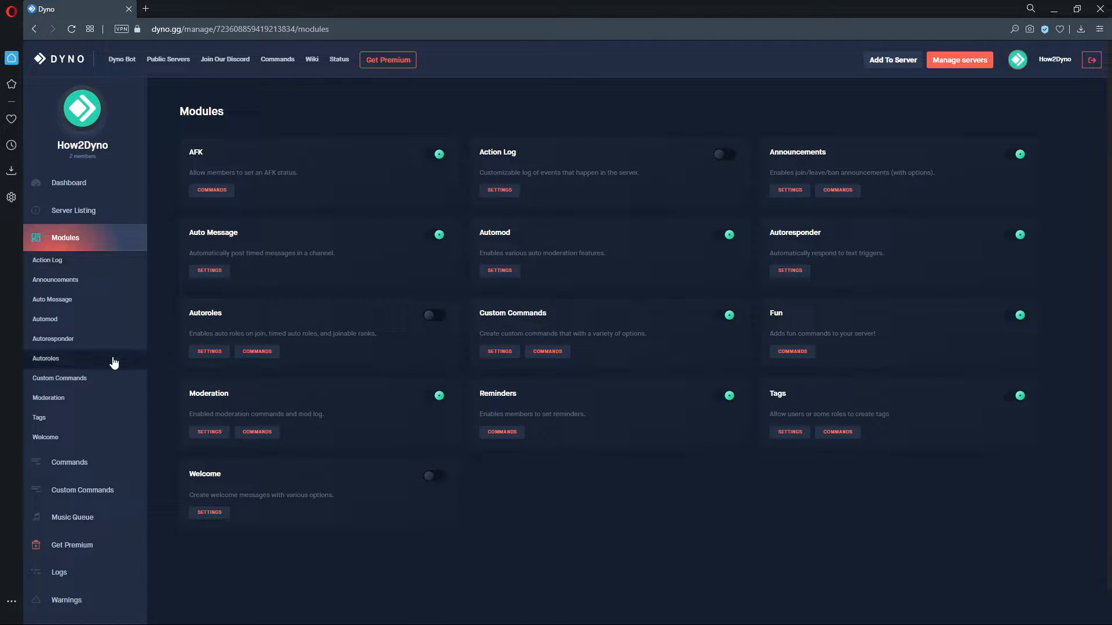
left_click(46, 358)
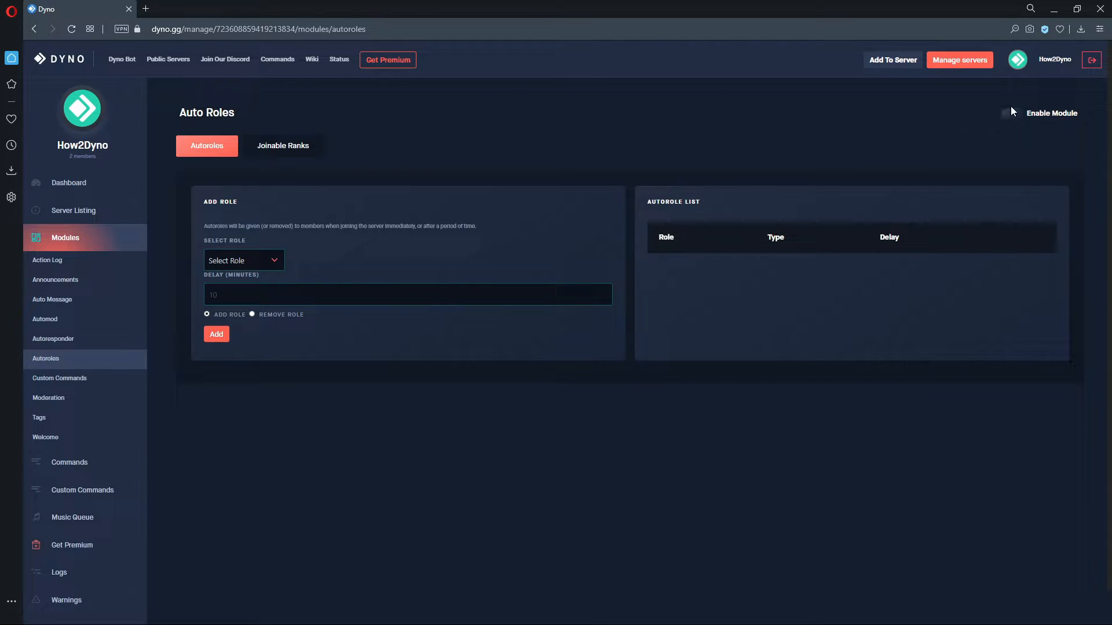
Enable the Autoroles module and switch to its Joinable Ranks settings.
left_click(1012, 114)
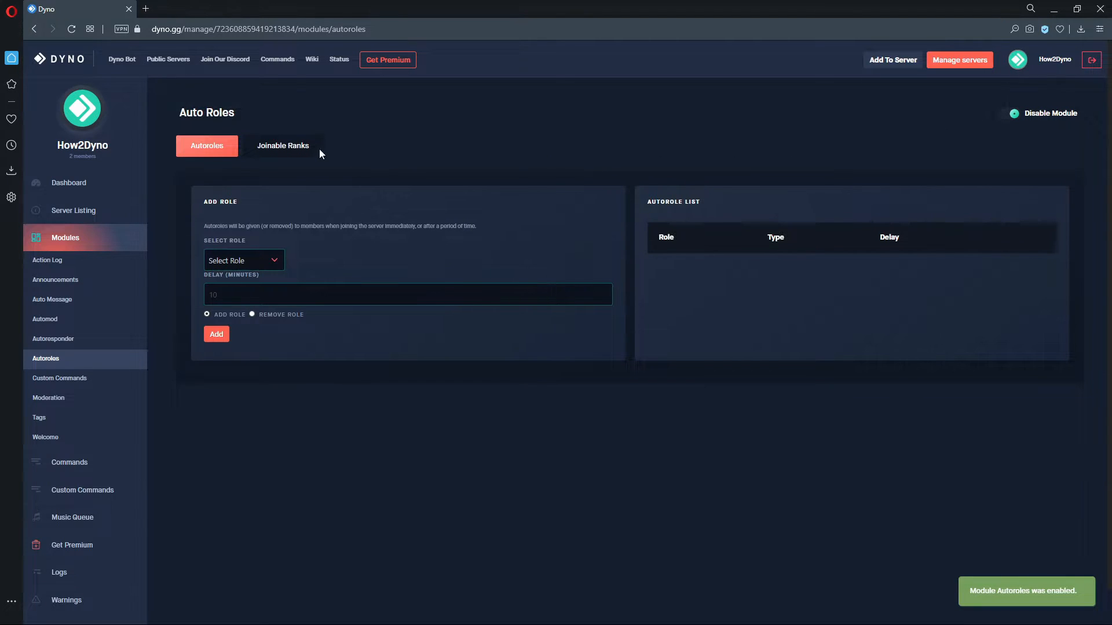
left_click(282, 146)
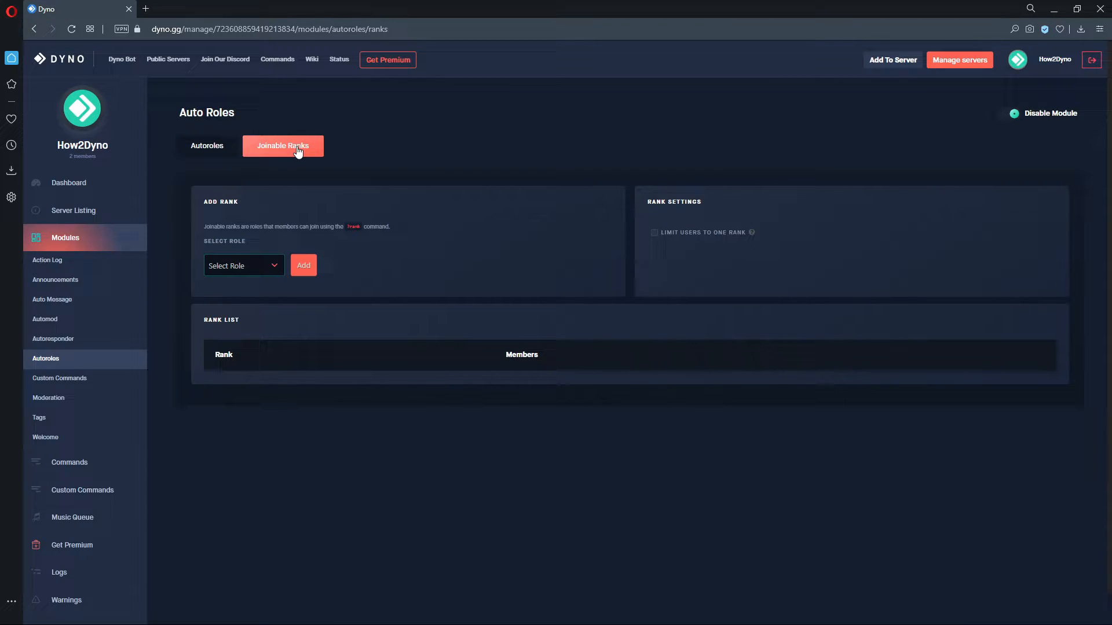
mouse_move(646, 462)
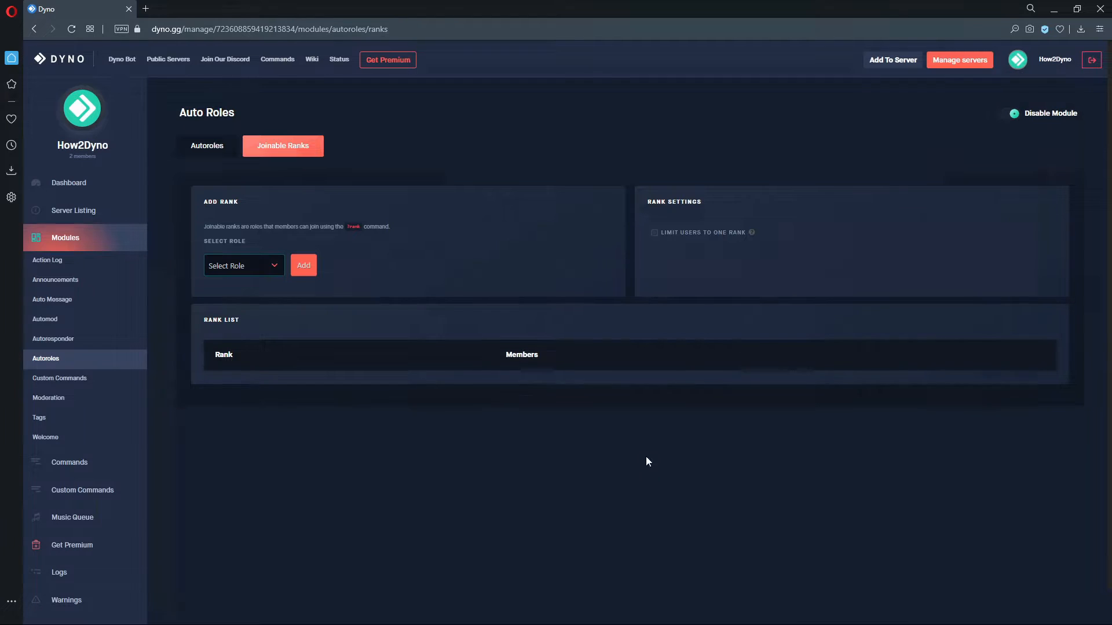
mouse_move(381, 337)
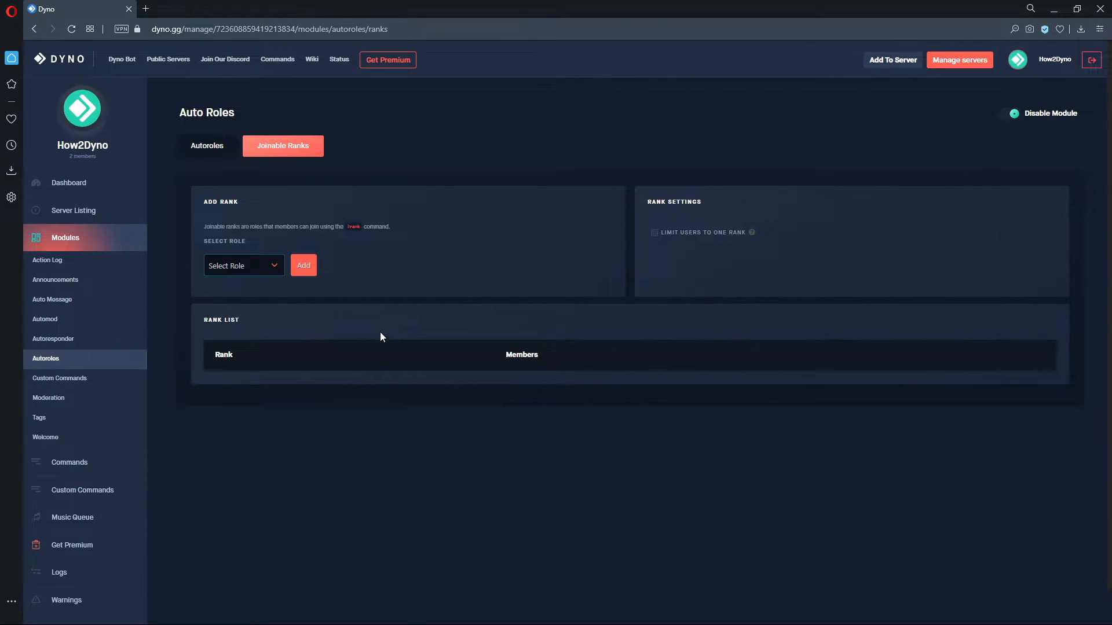
Add the Example Member role as a joinable rank.
left_click(243, 265)
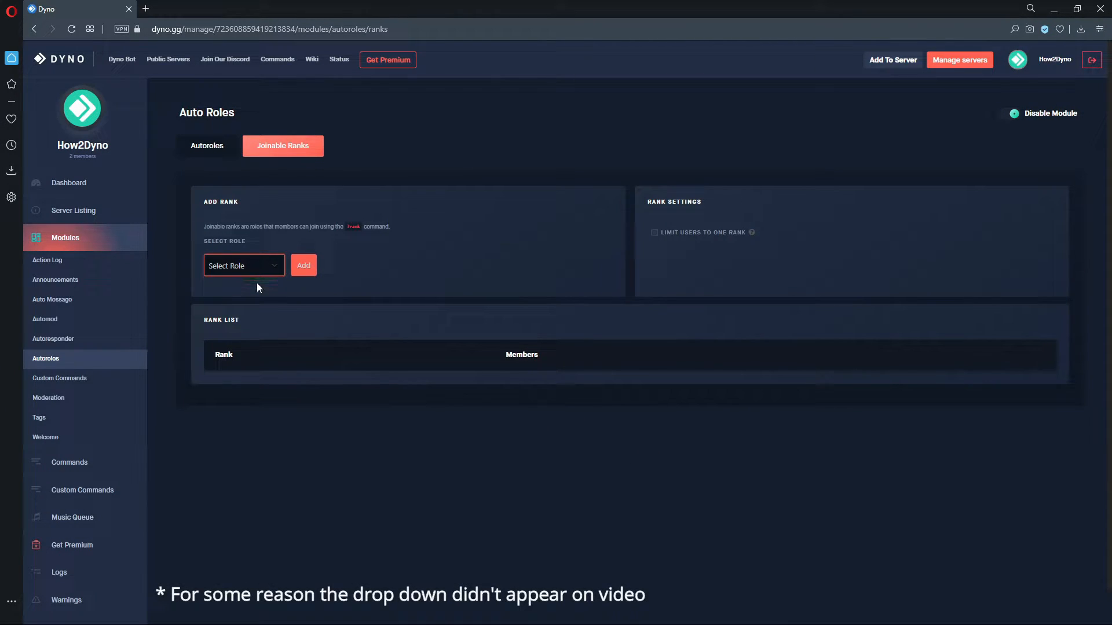
left_click(243, 264)
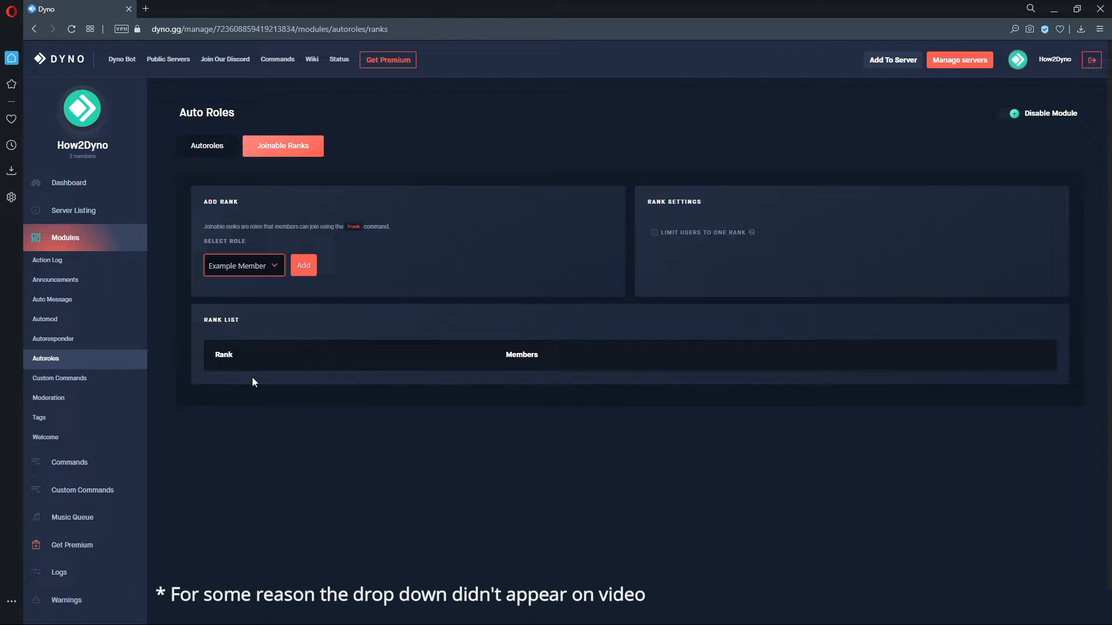
left_click(298, 265)
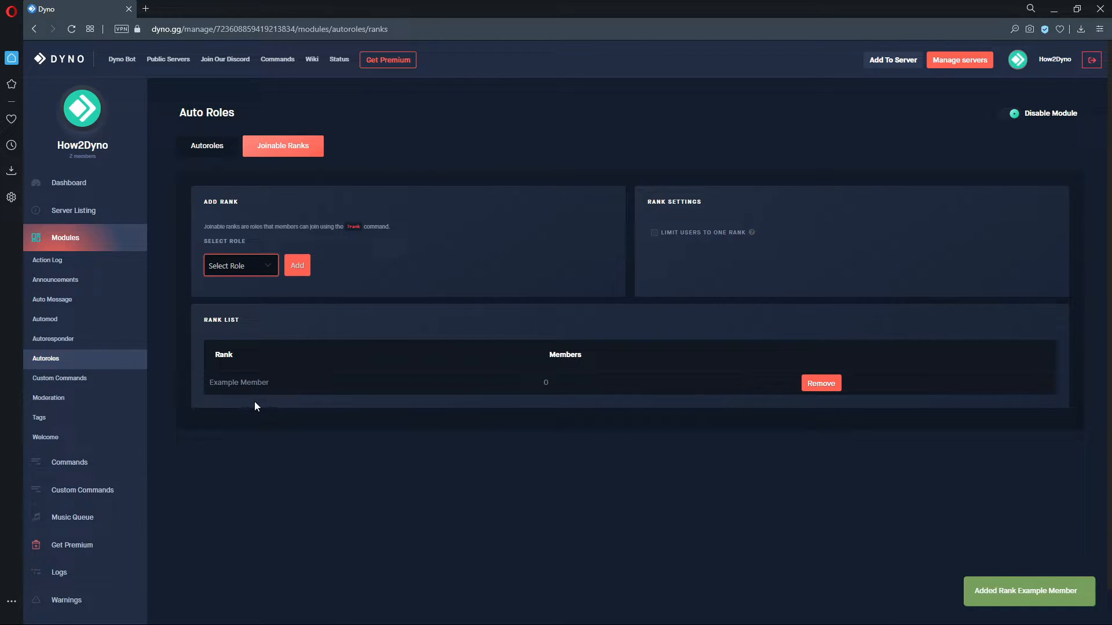
Add the Test role as a joinable rank, then remove it from the list again.
left_click(241, 265)
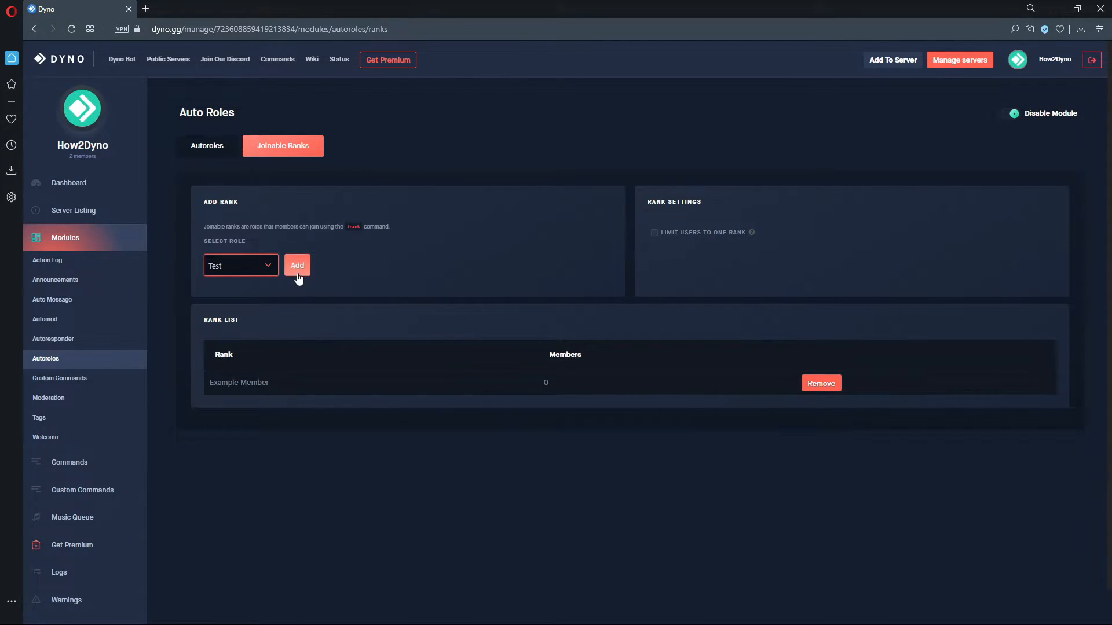
left_click(298, 264)
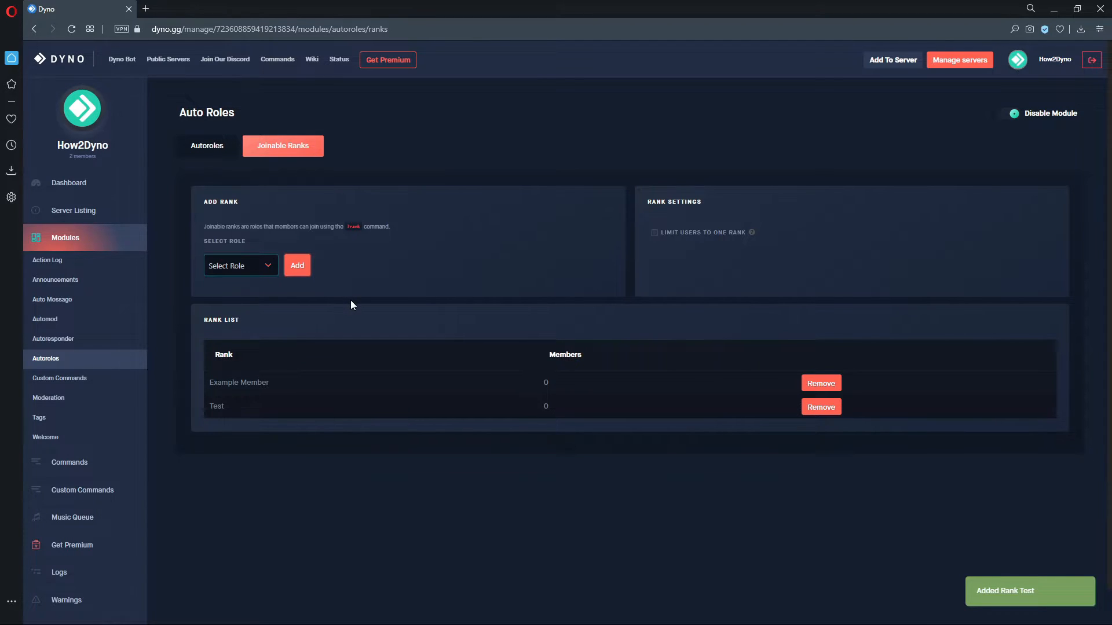
mouse_move(820, 407)
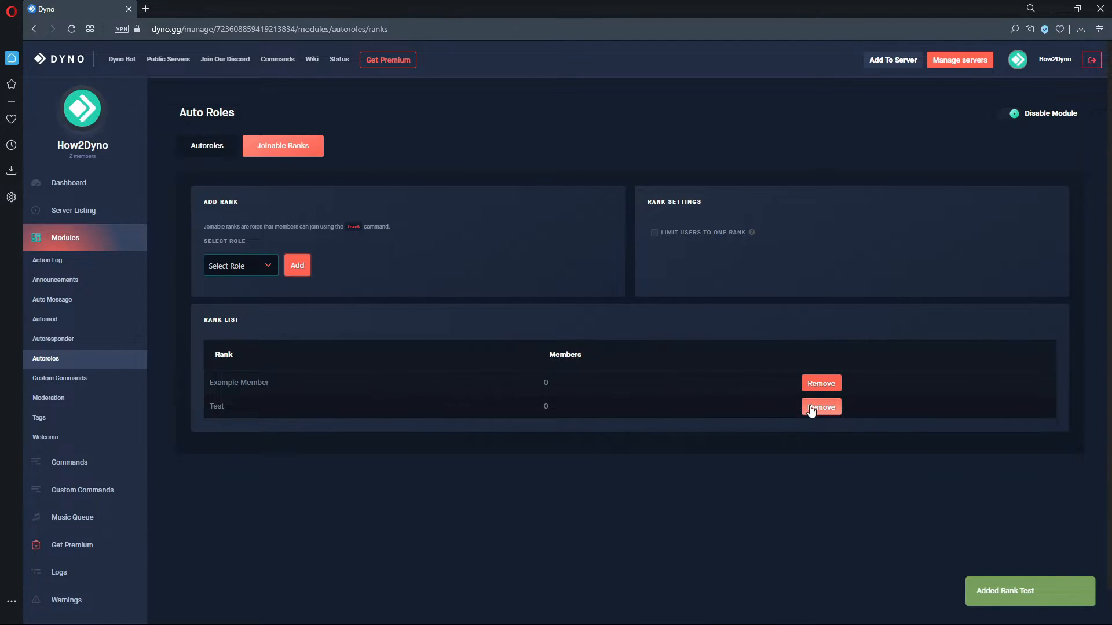
left_click(820, 406)
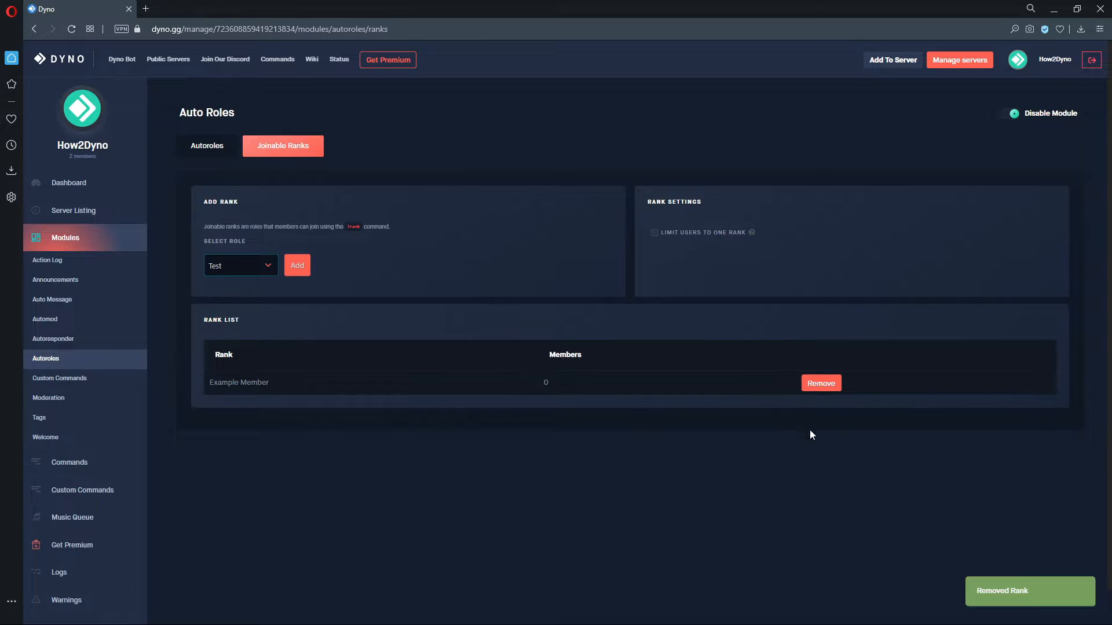
mouse_move(810, 452)
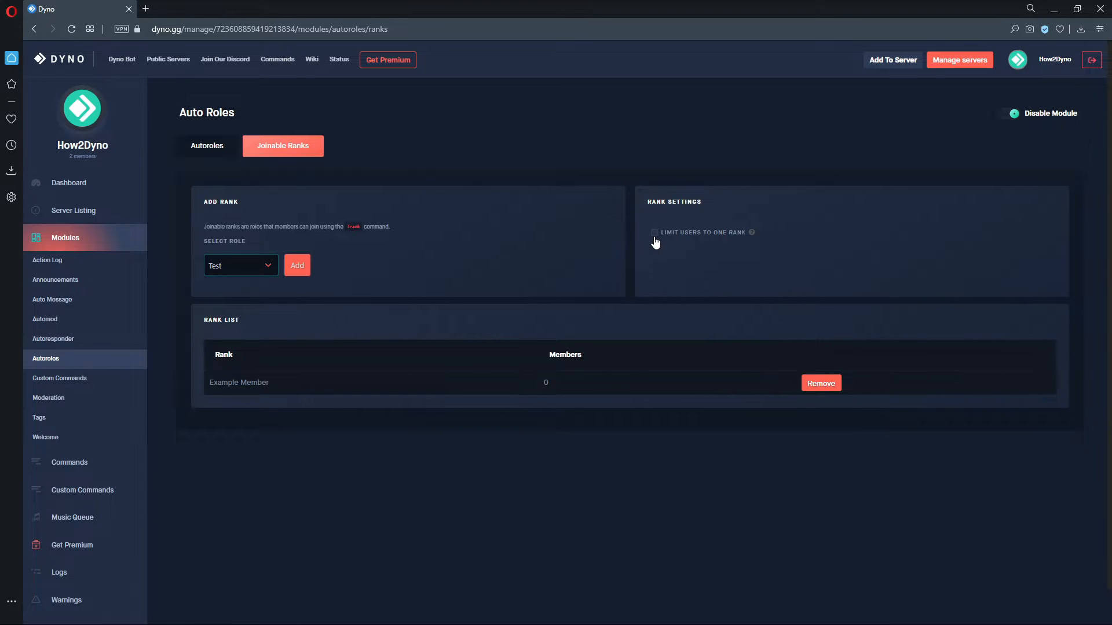
left_click(653, 233)
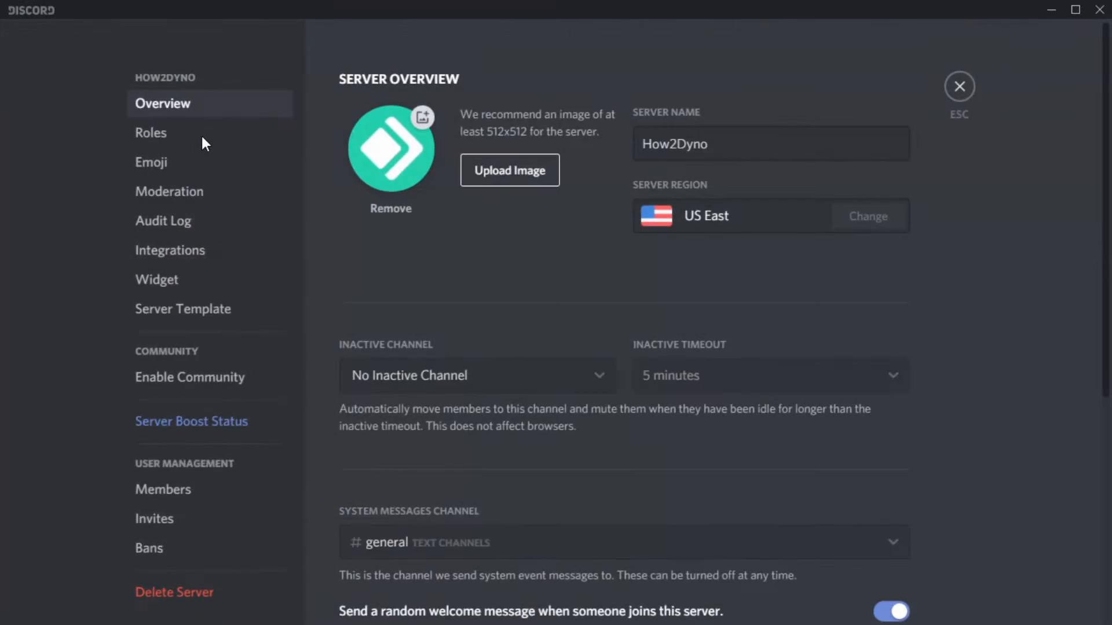
Review the server's Roles list in Server Settings, then close settings back to #channel-2.
left_click(151, 132)
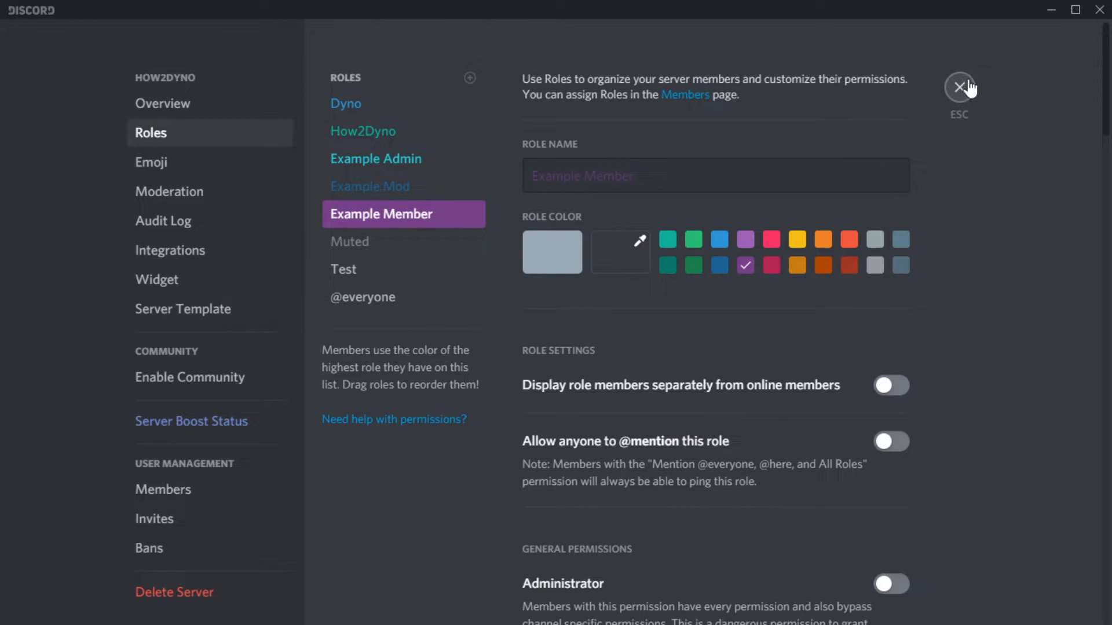
left_click(959, 87)
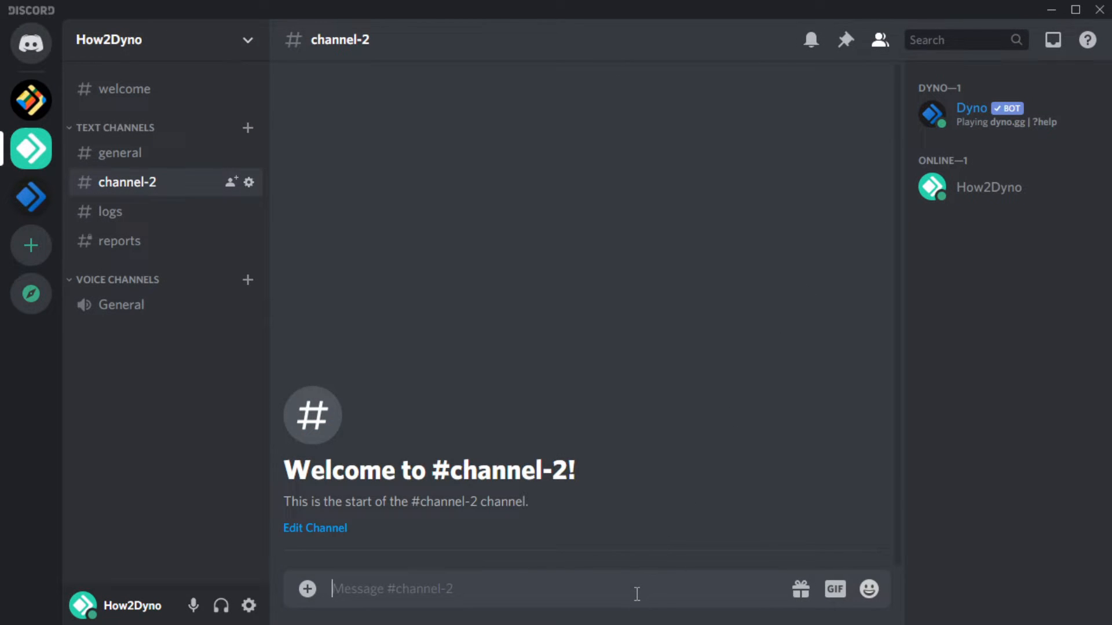
List the joinable ranks with ?ranks, then join Example Member with ?rank Example Member.
type("?ra")
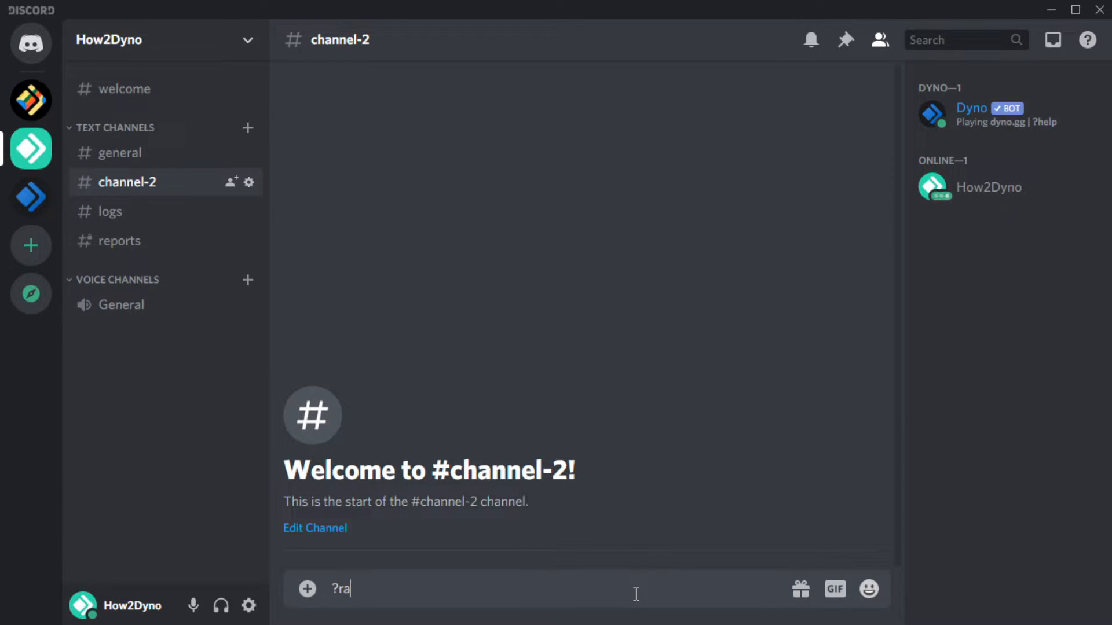
key("enter")
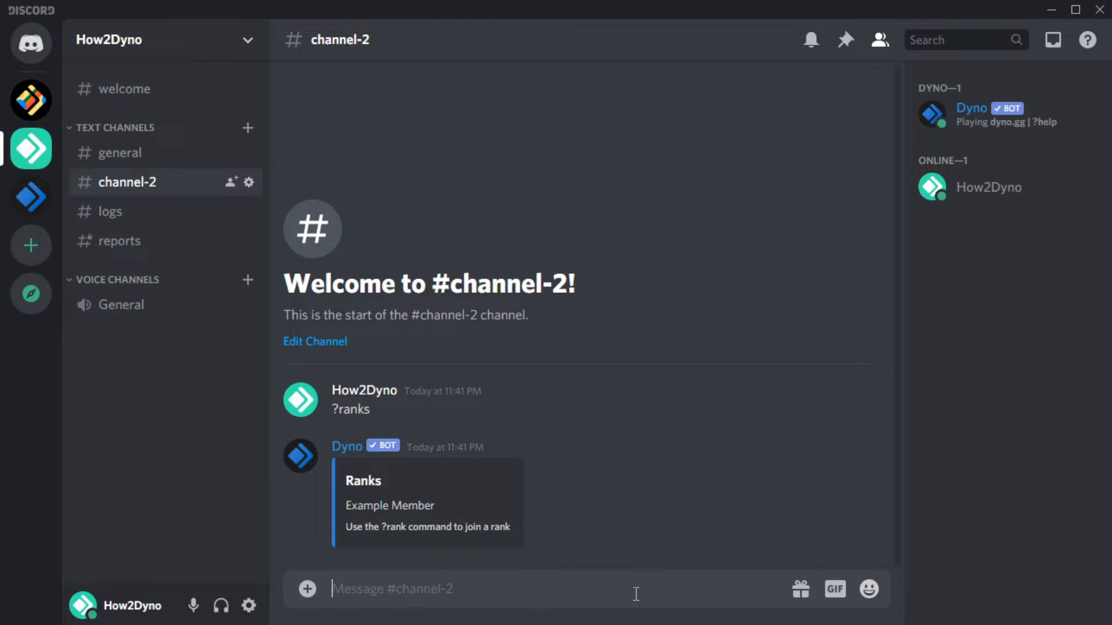
type("?rank")
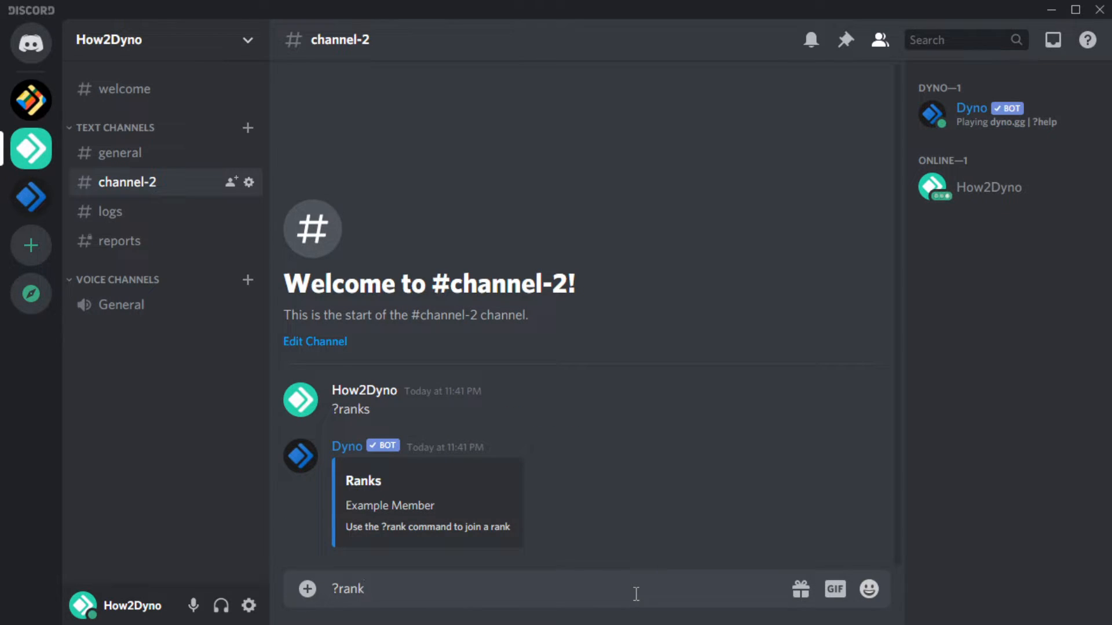
type("Example Mem")
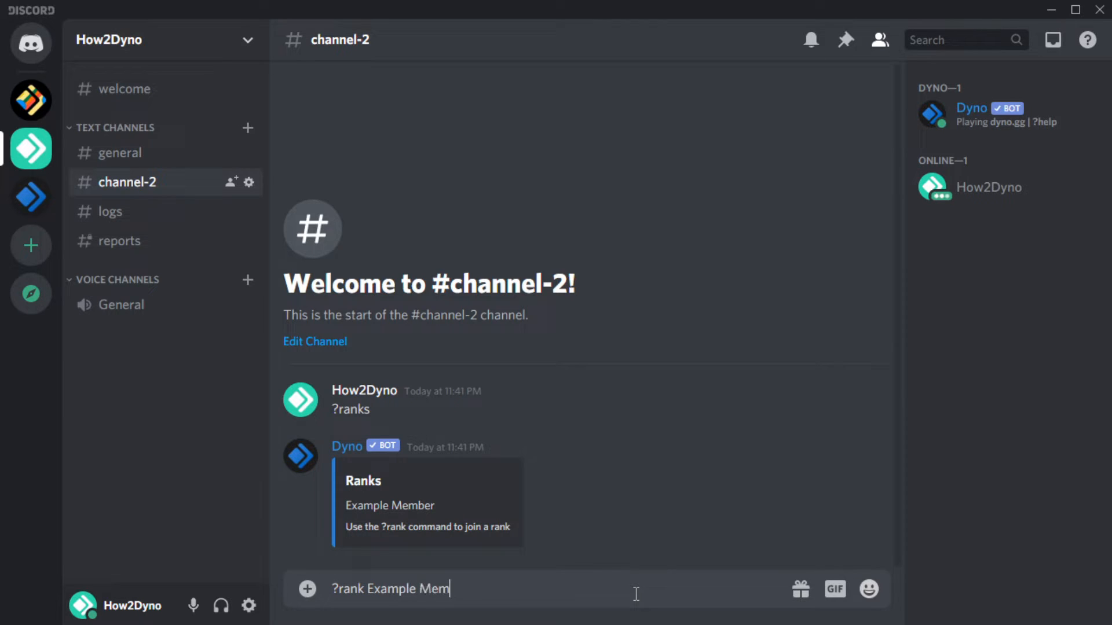
key("enter")
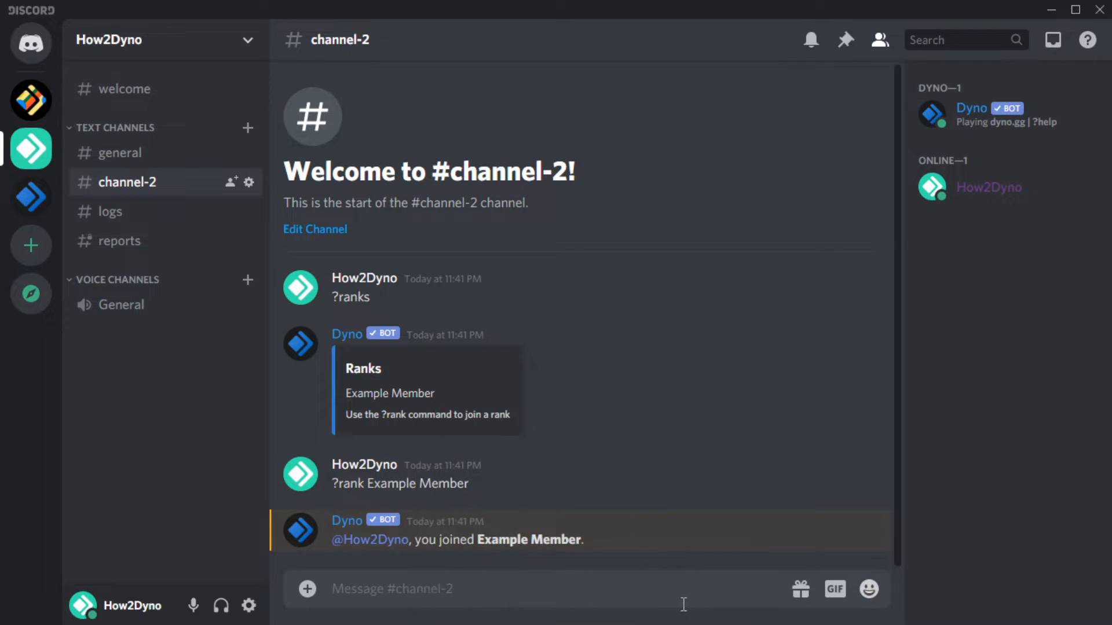
Leave Example Member with ?rank Example Member again and check own profile shows no roles.
type("?rank E")
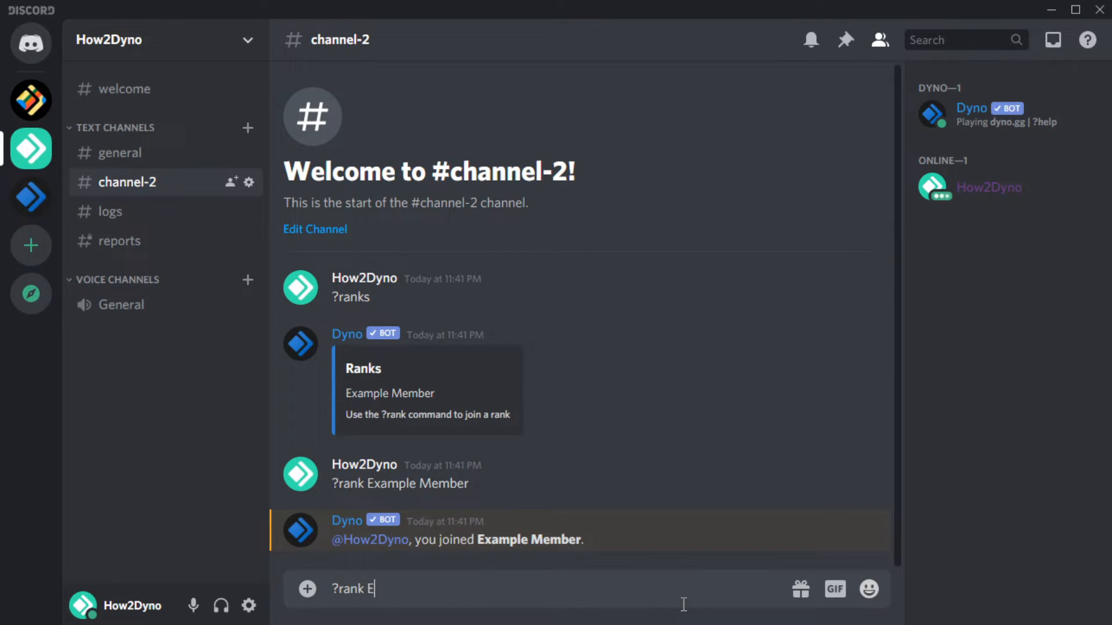
type("xample Member")
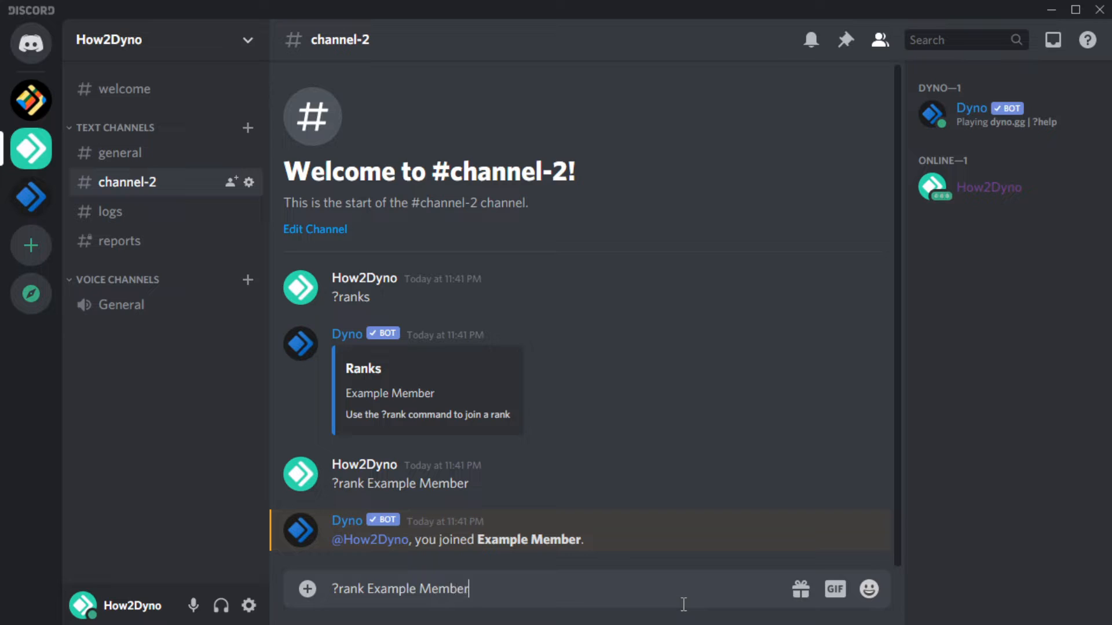
key("enter")
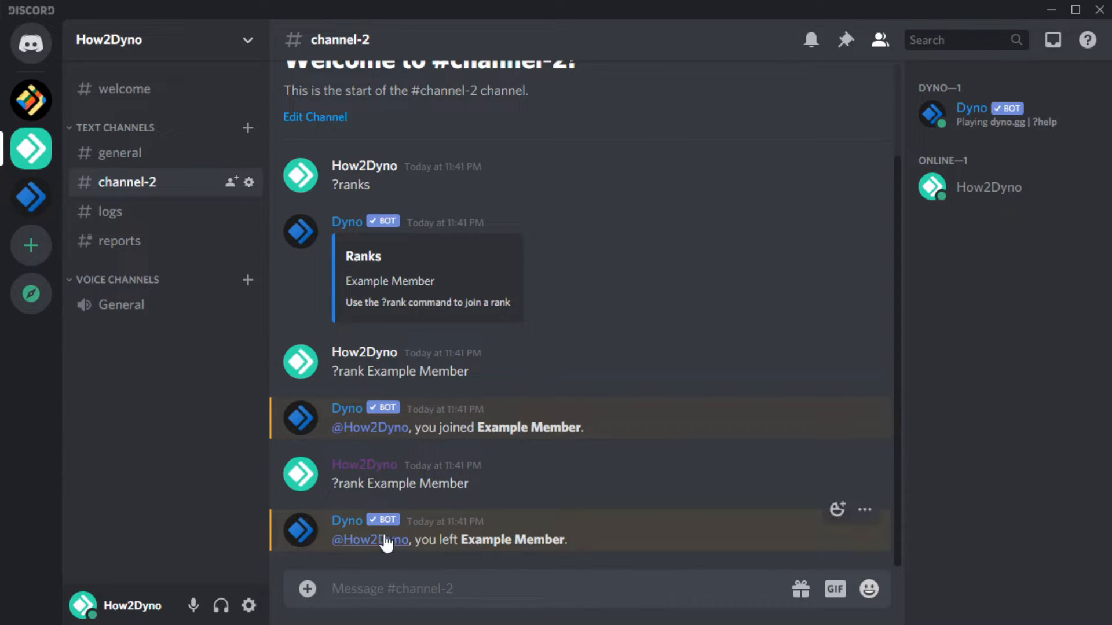
left_click(370, 540)
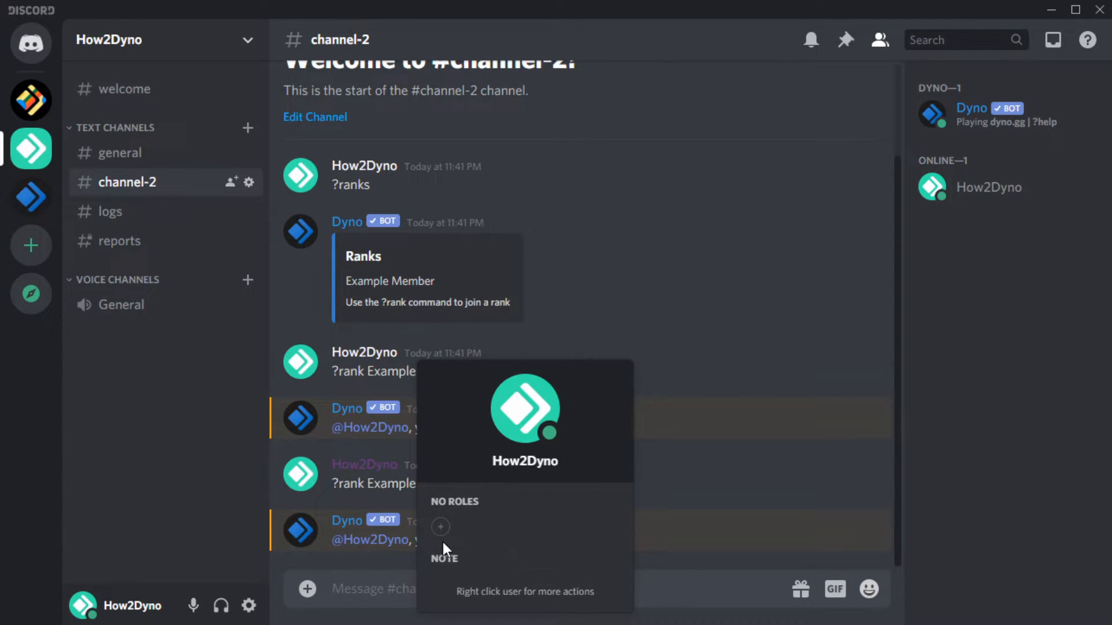
left_click(397, 588)
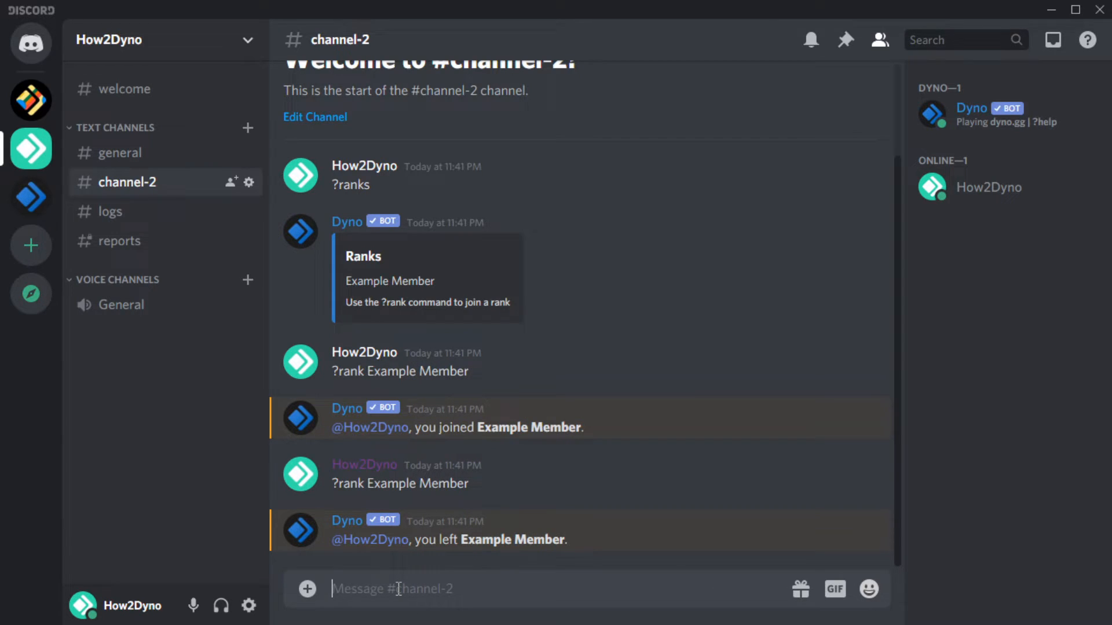
Create the joinable rank Test 2 with ?addrank, then list the ranks with ?ranks.
type("?add")
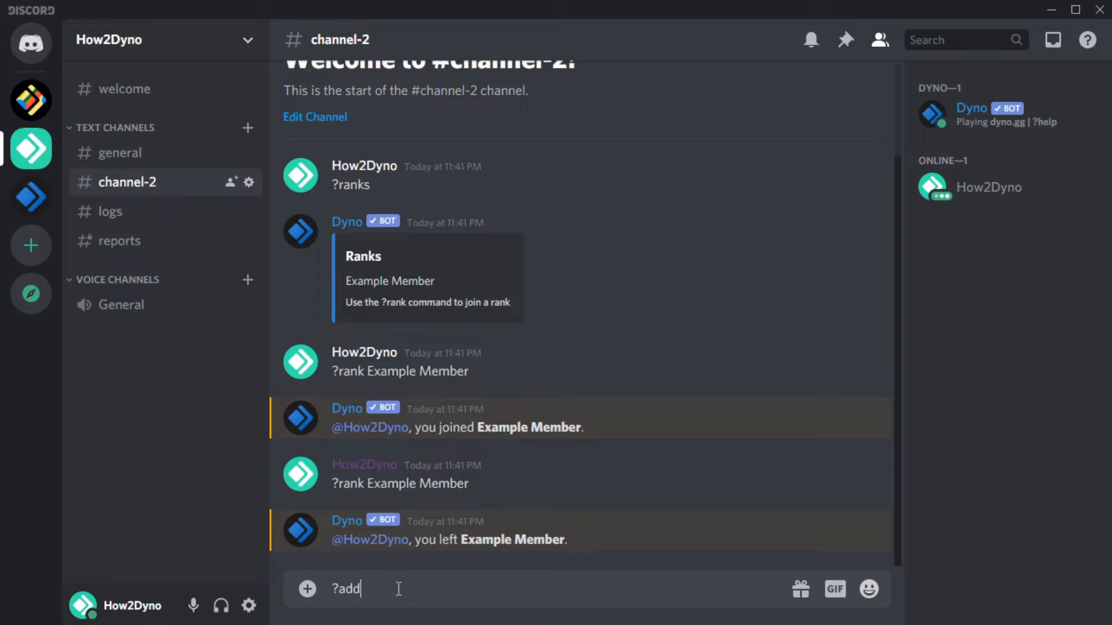
type("rank Te")
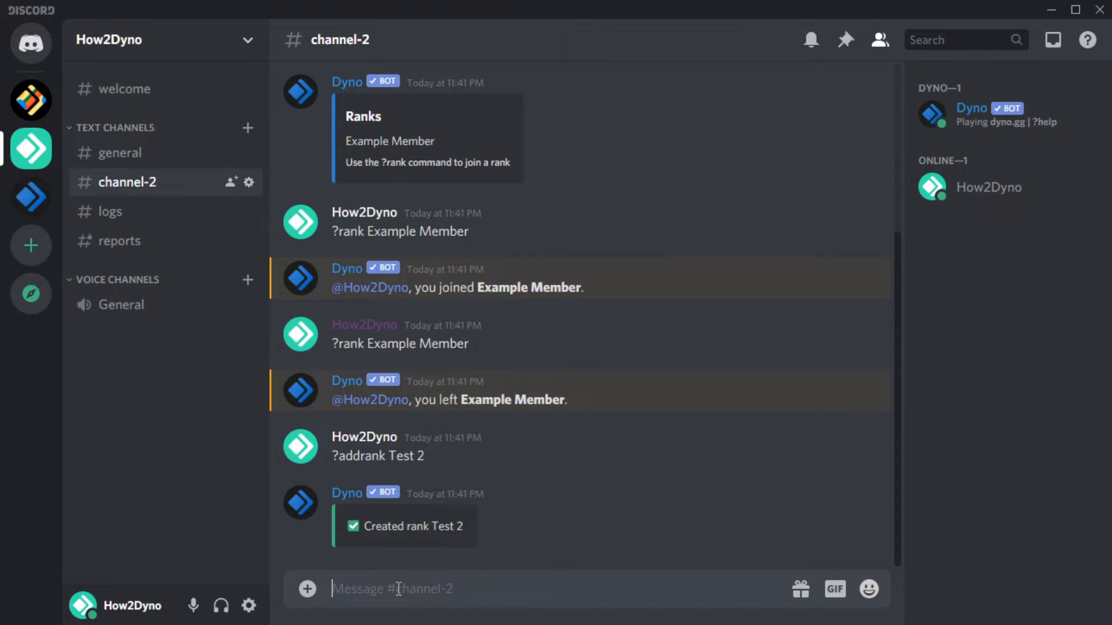
type("?ranks")
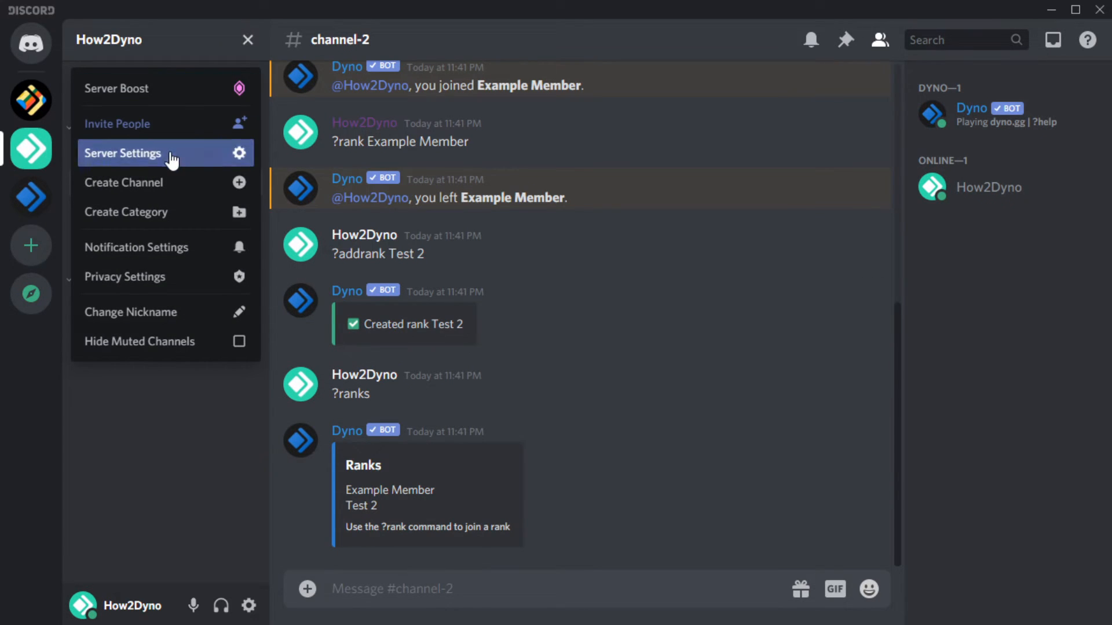
left_click(121, 152)
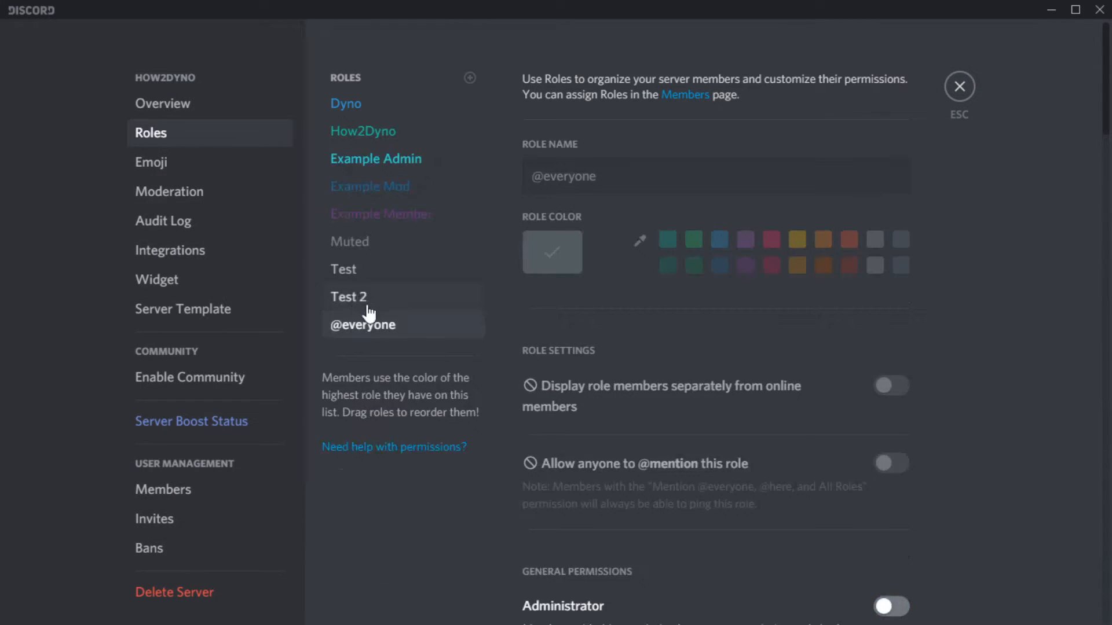
left_click(349, 297)
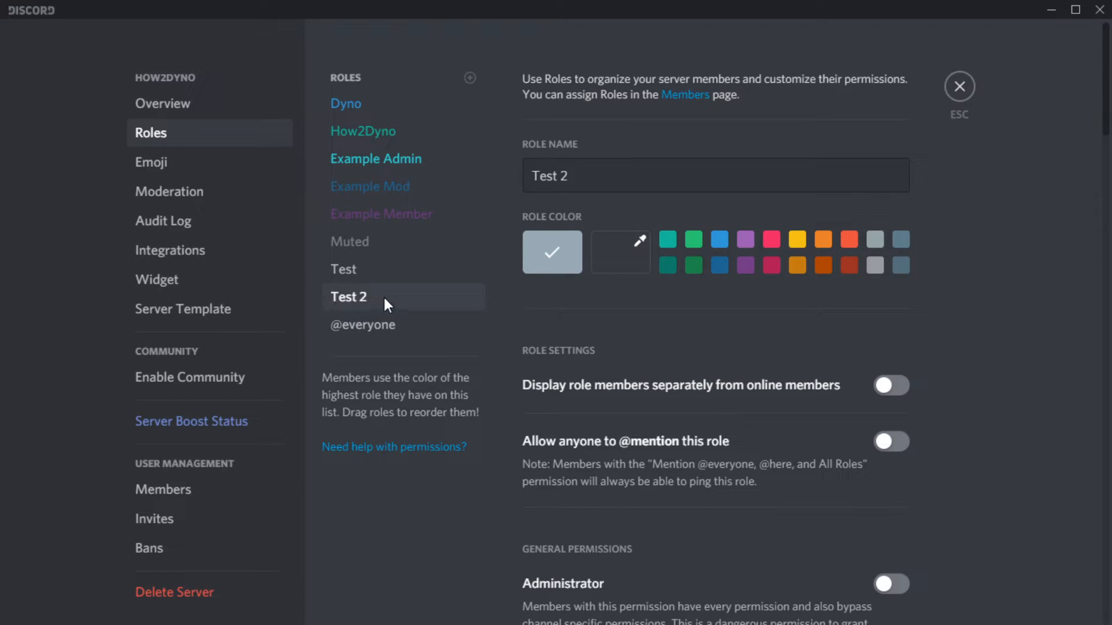
left_click(959, 86)
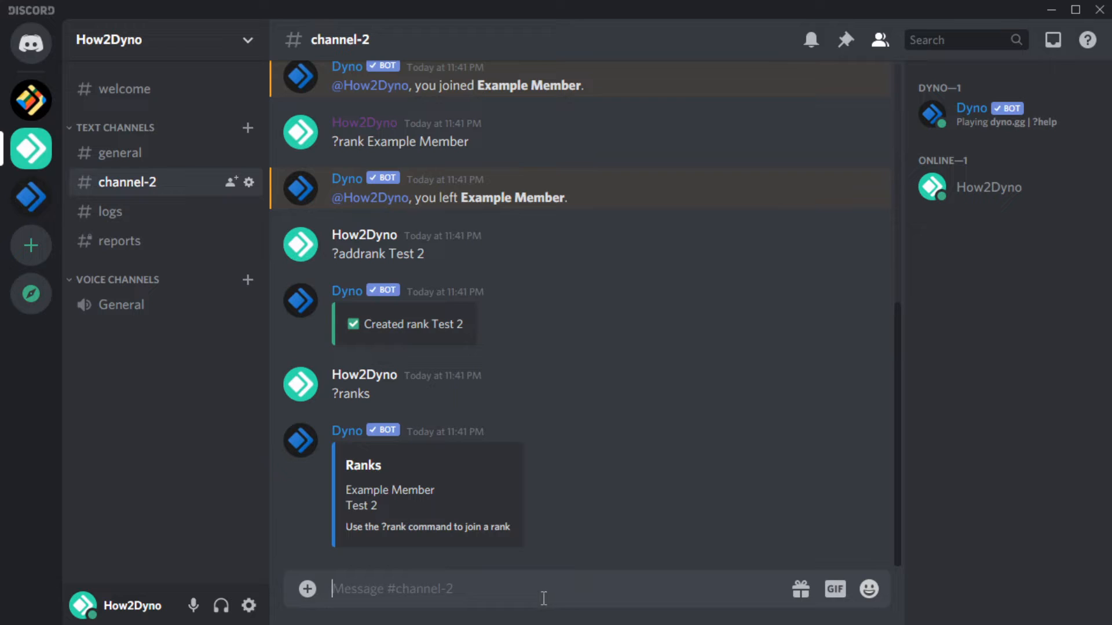
Join Test 2, then Example Member via ?rank, and check own profile shows only Example Member.
type("?rank")
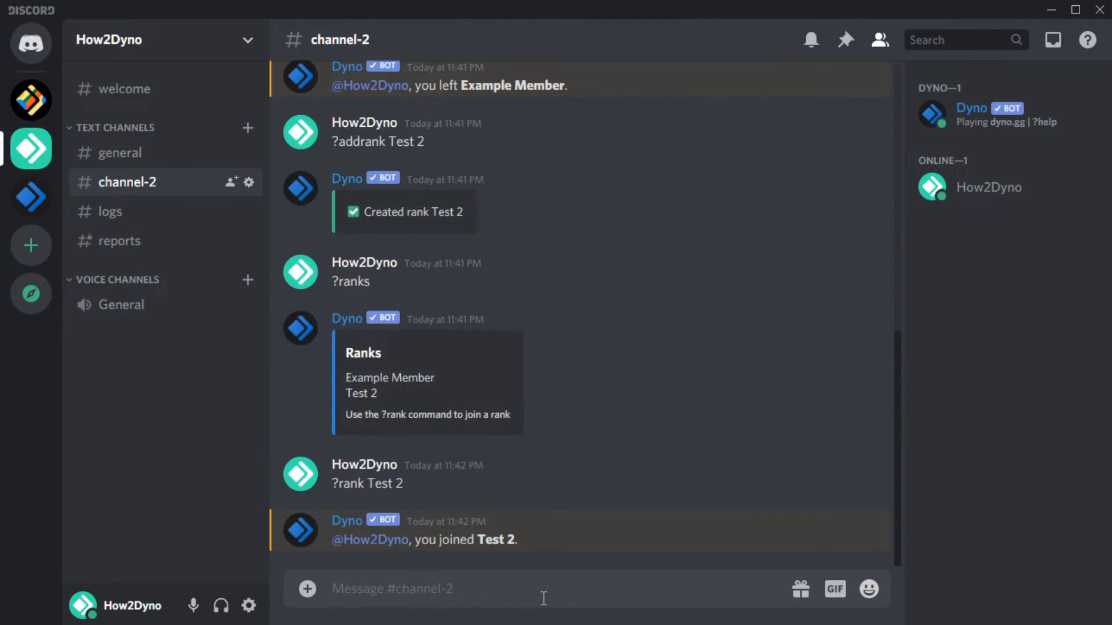
left_click(370, 539)
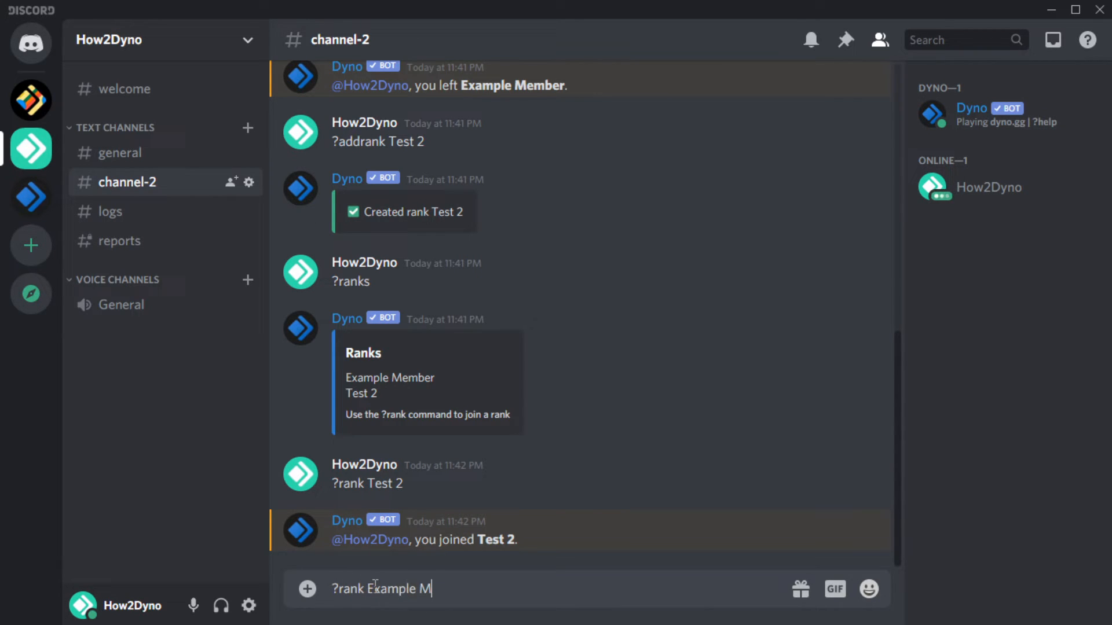
key("enter")
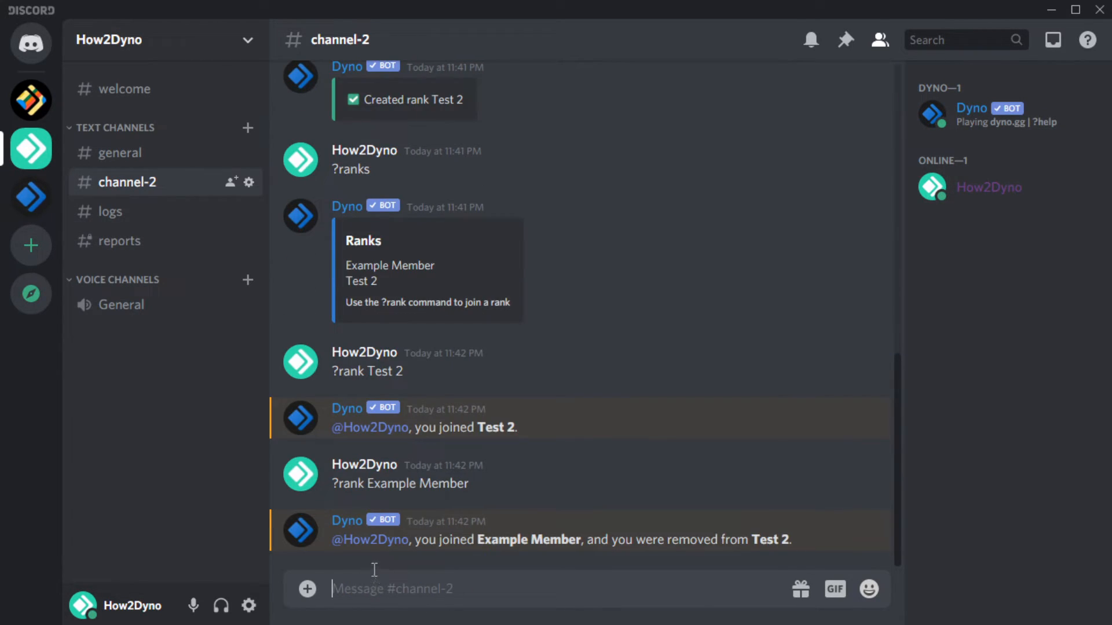
left_click(369, 540)
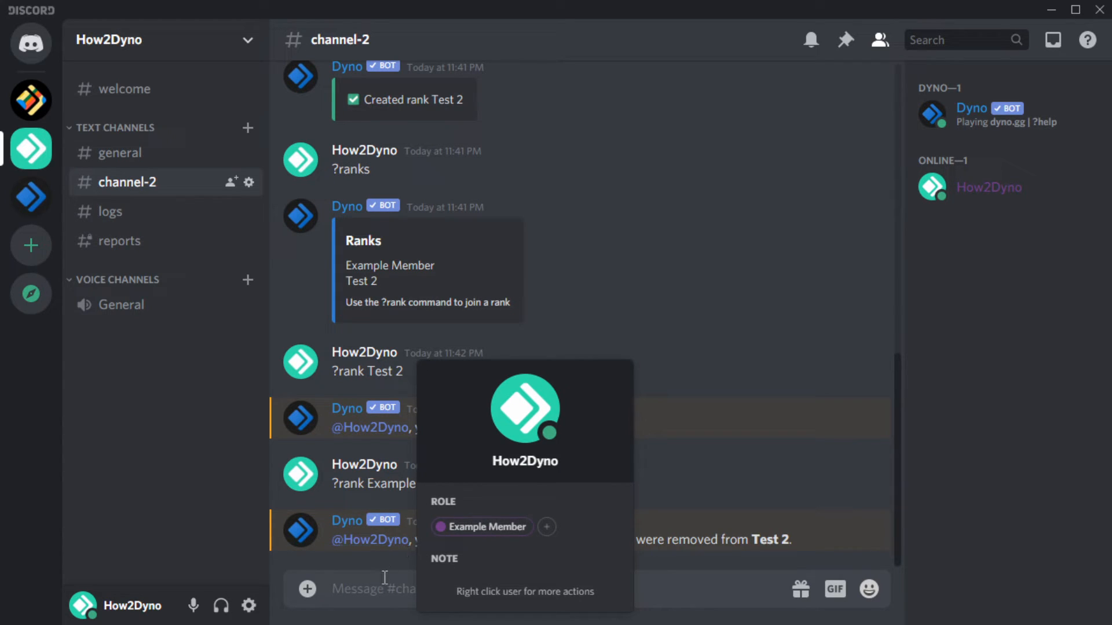
left_click(374, 588)
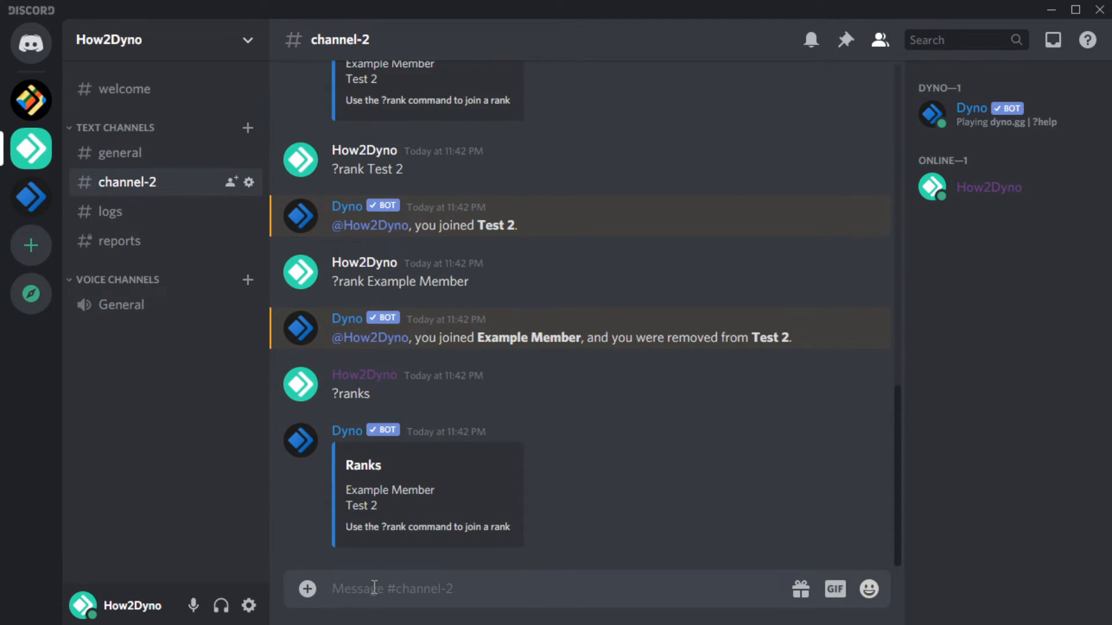
Delete the Test 2 rank with ?delrank, list ranks with ?ranks, and close Server Settings.
type("?del")
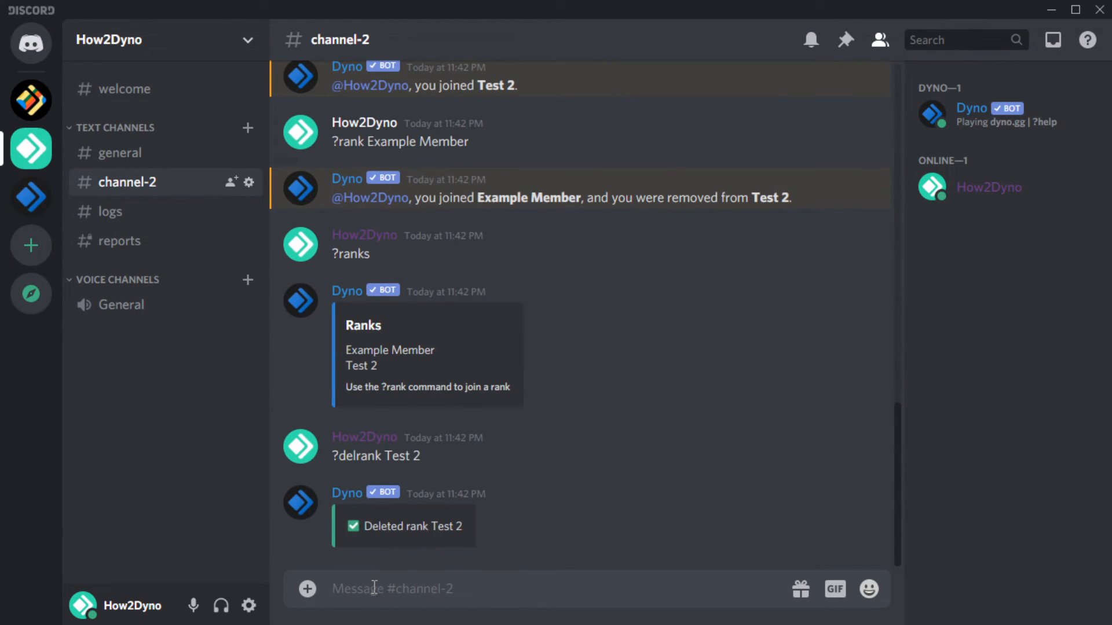
type("?ranks")
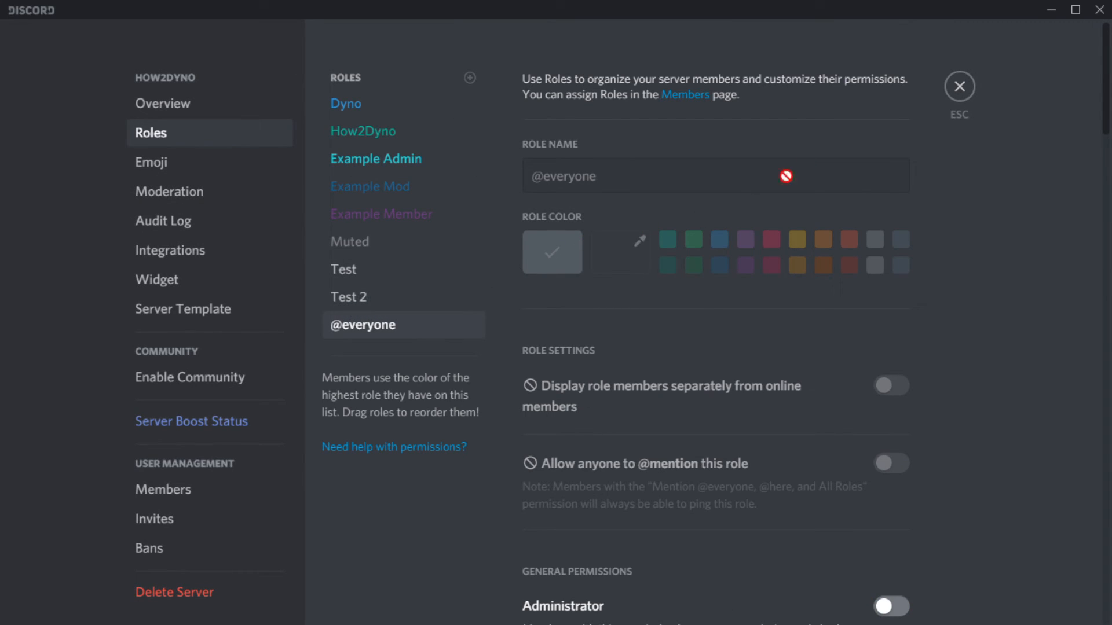
left_click(959, 85)
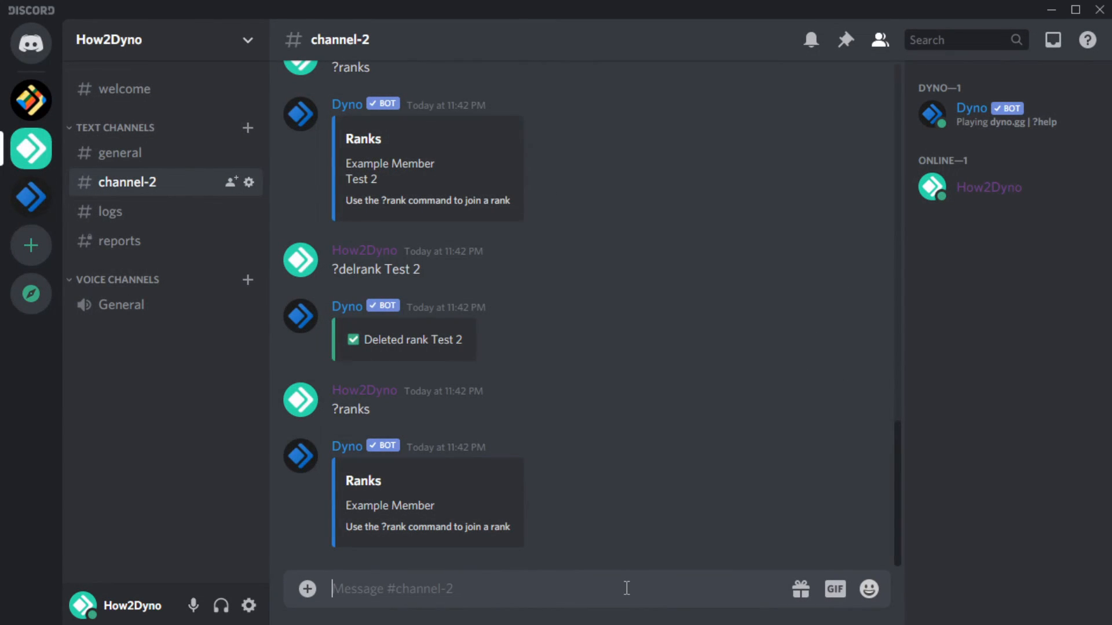